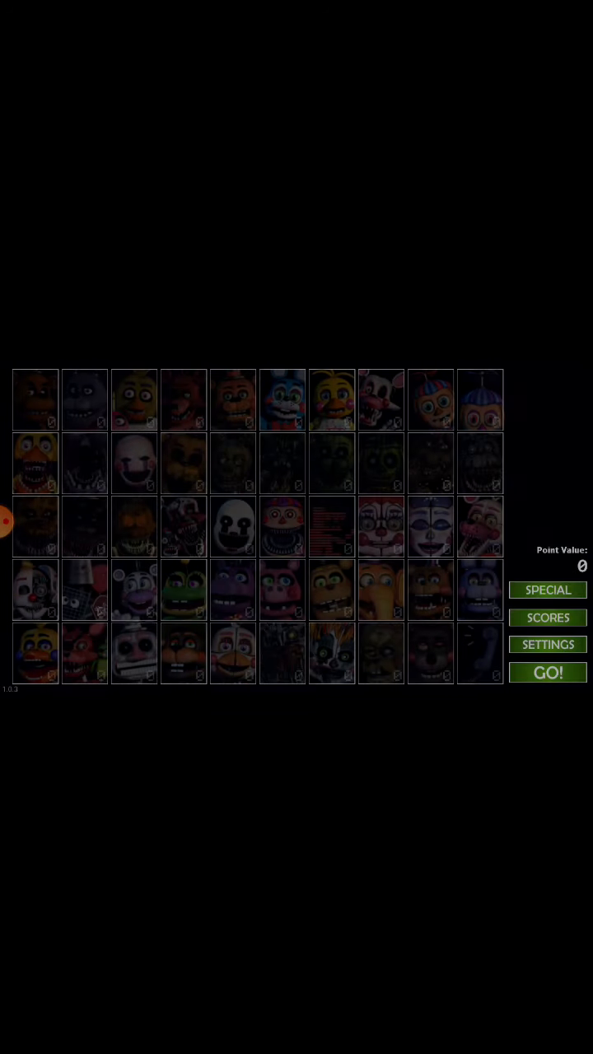
Raise Golden Freddy's AI to level 1 (10 points) and start the night with GO!
left_click(331, 652)
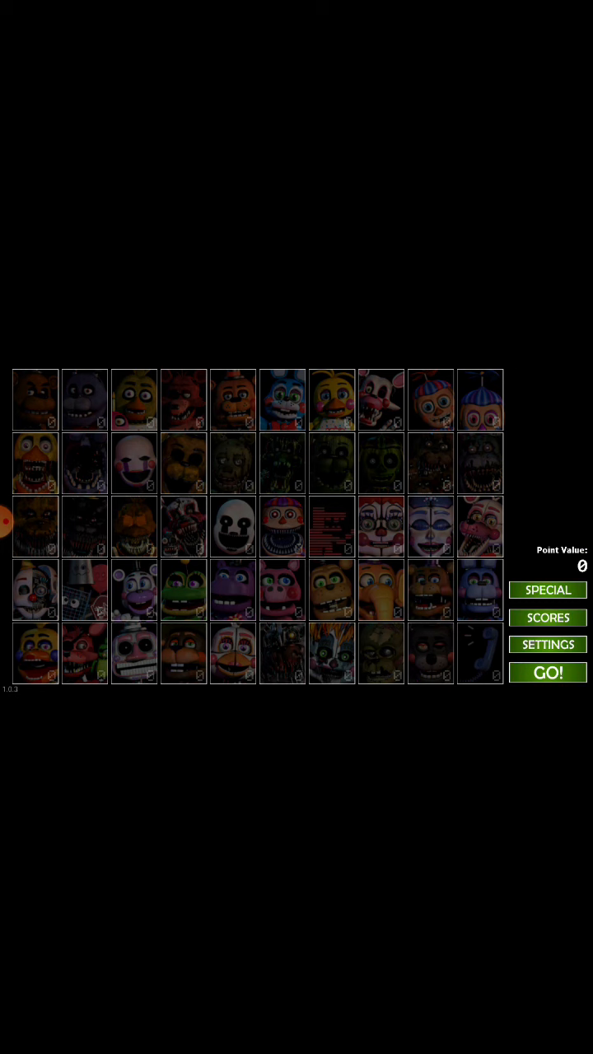
left_click(185, 462)
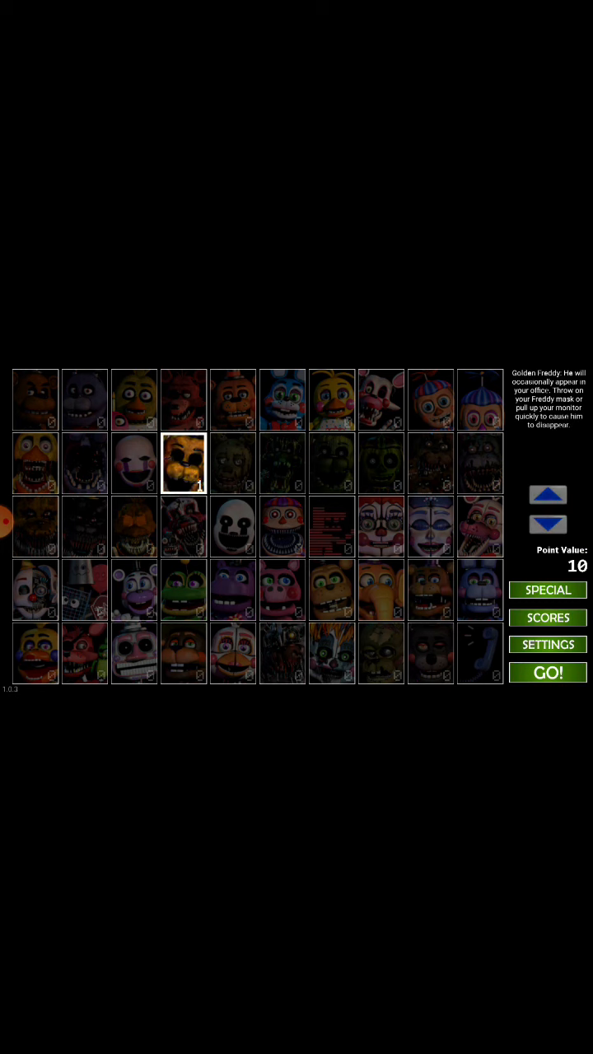
left_click(547, 644)
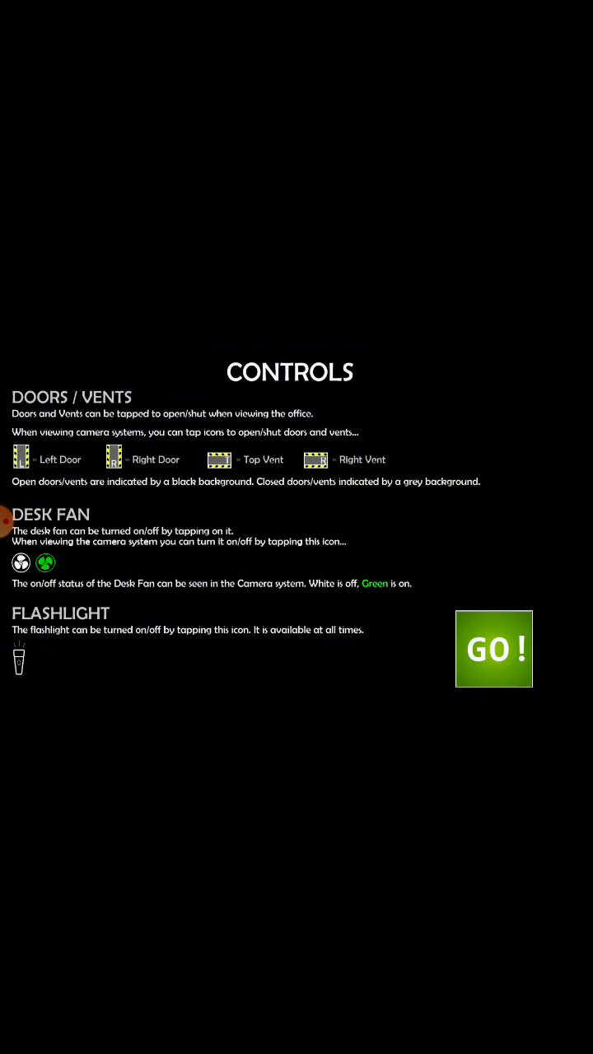
left_click(494, 649)
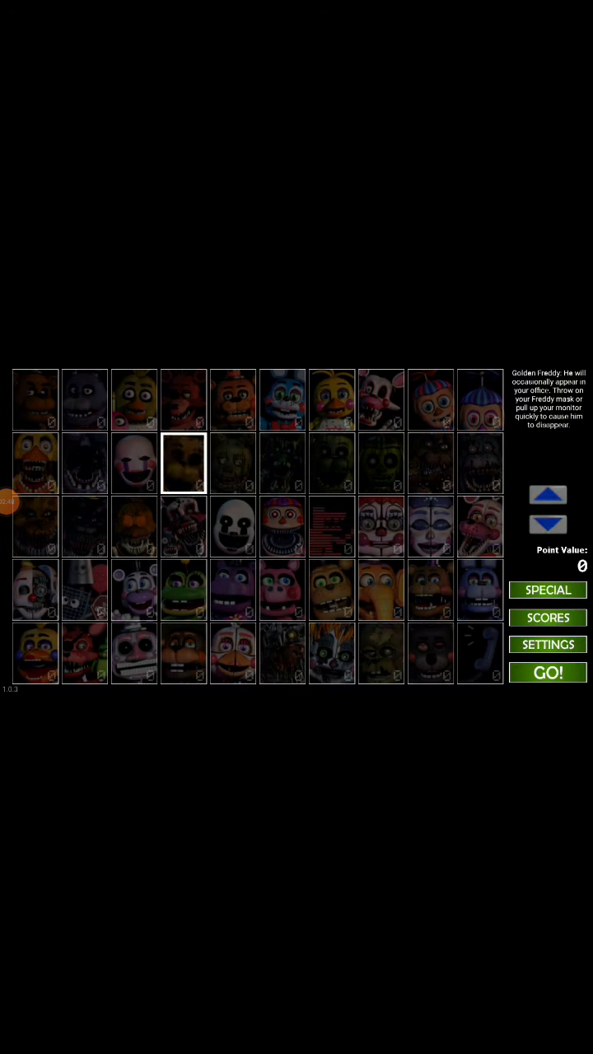
Raise Freddy Fazbear to level 4 and Withered Chica until the total reaches 150 points.
left_click(430, 654)
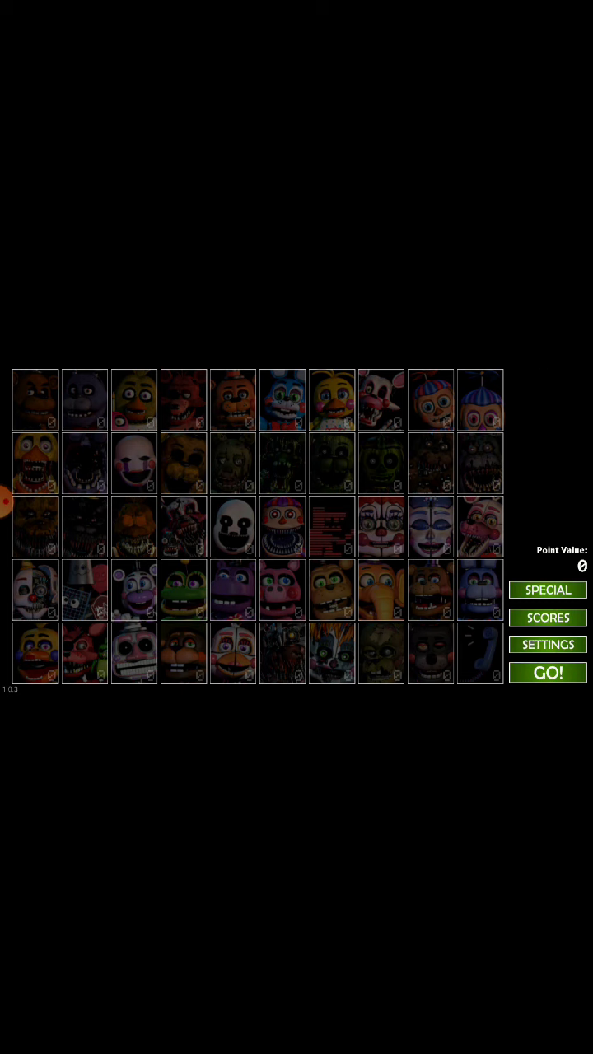
left_click(34, 401)
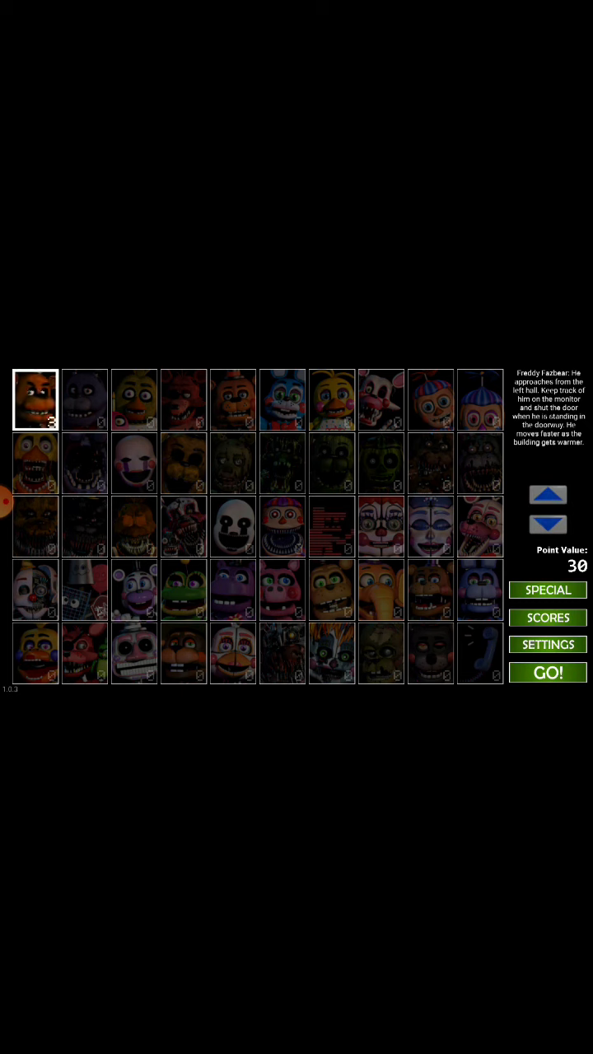
left_click(35, 463)
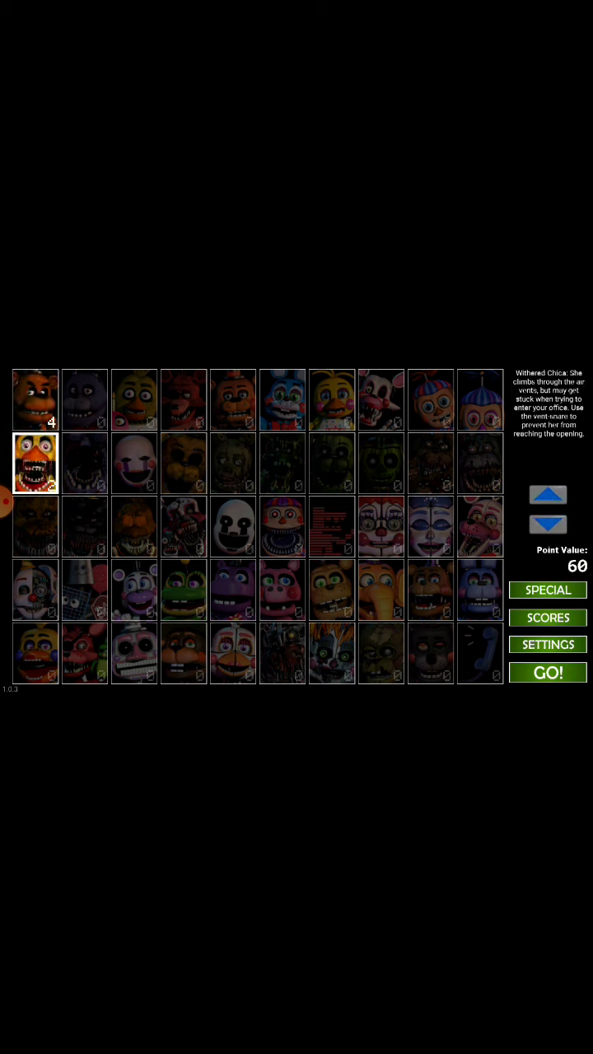
left_click(547, 494)
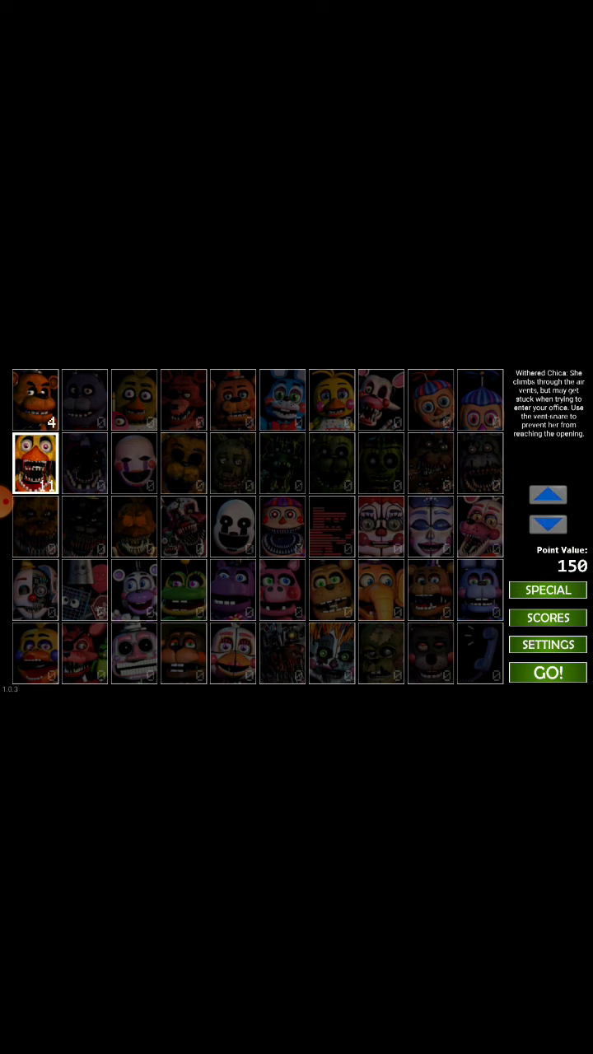
left_click(479, 590)
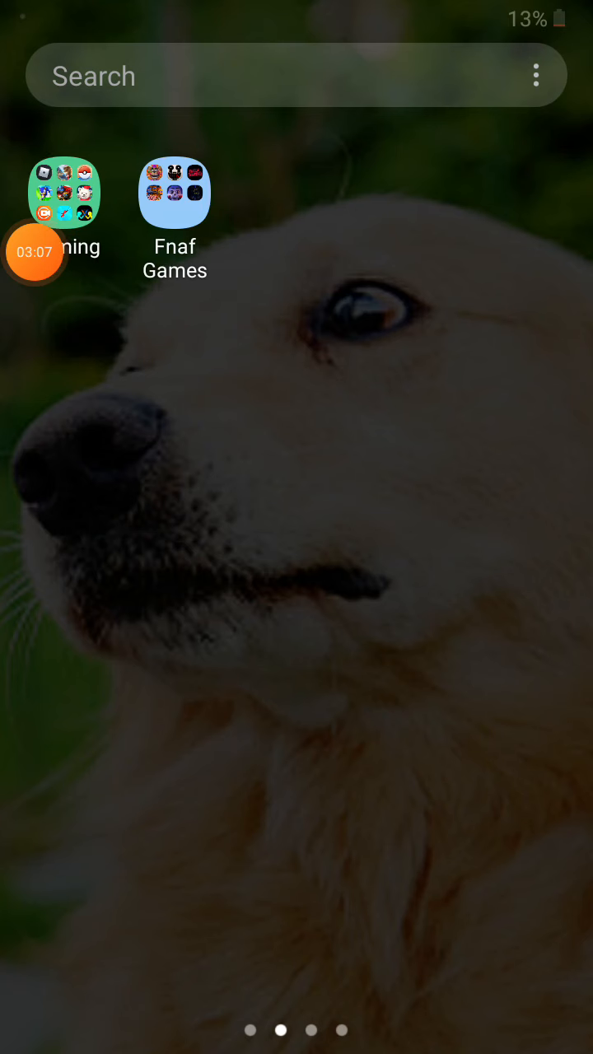
Open the Gaming folder on the phone's home screen.
left_click(58, 193)
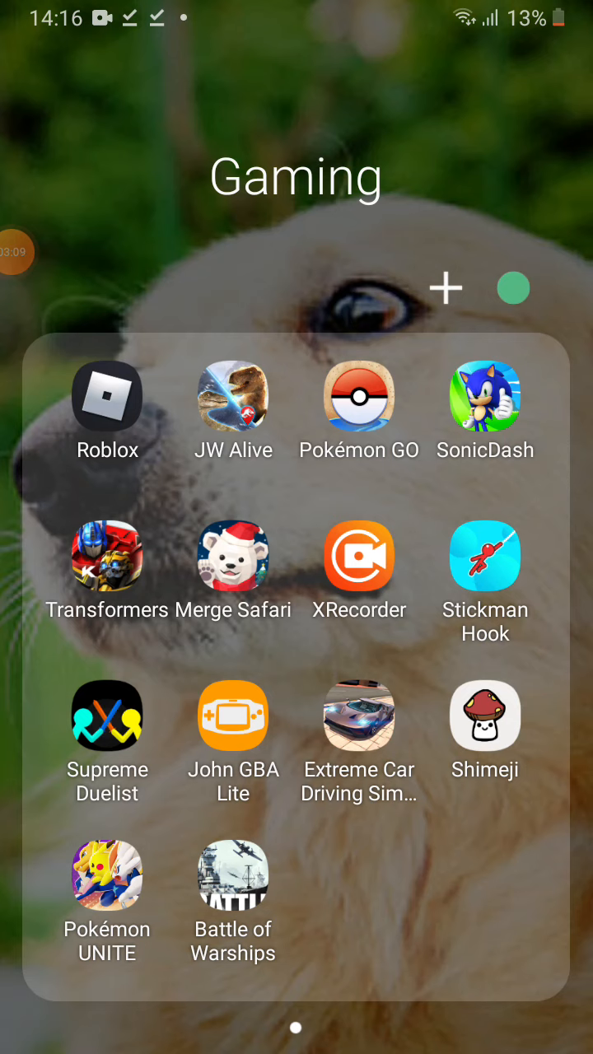